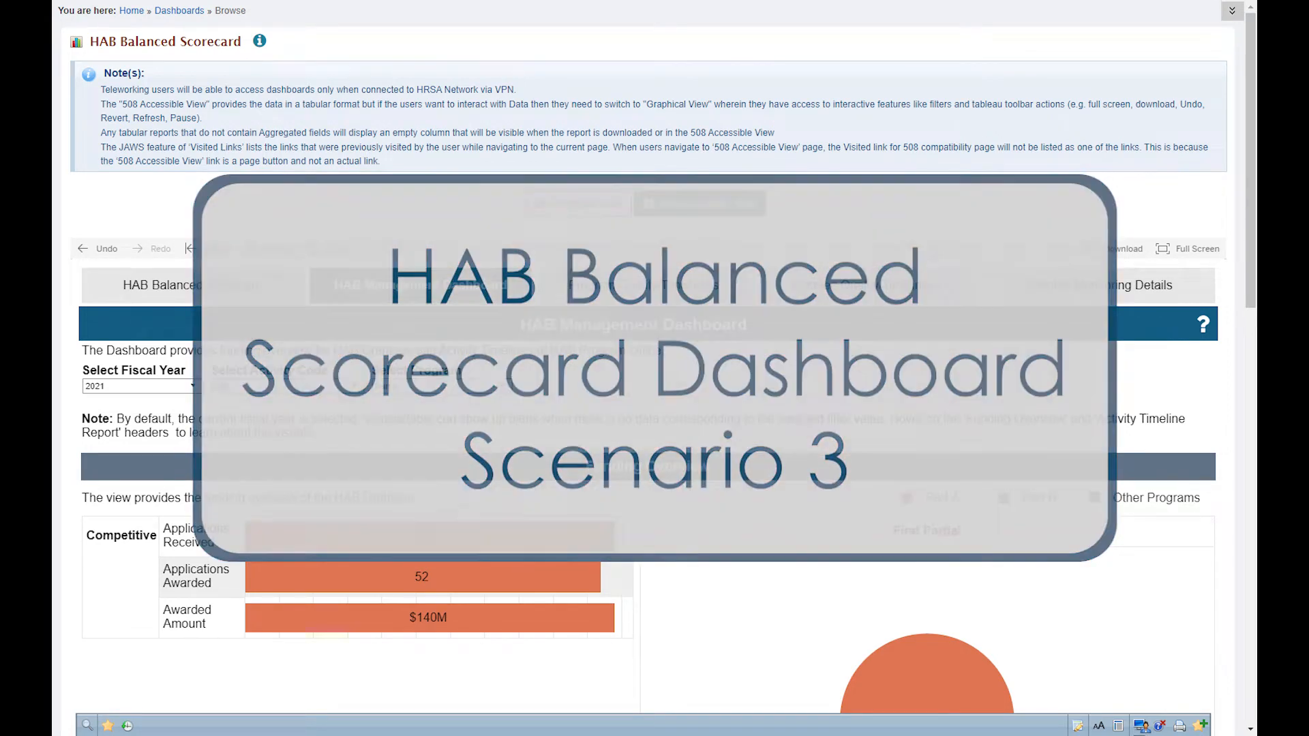
# Step: Bring up the HAB Management Dashboard showing the fiscal year 2020 funding overview
pyautogui.click(699, 203)
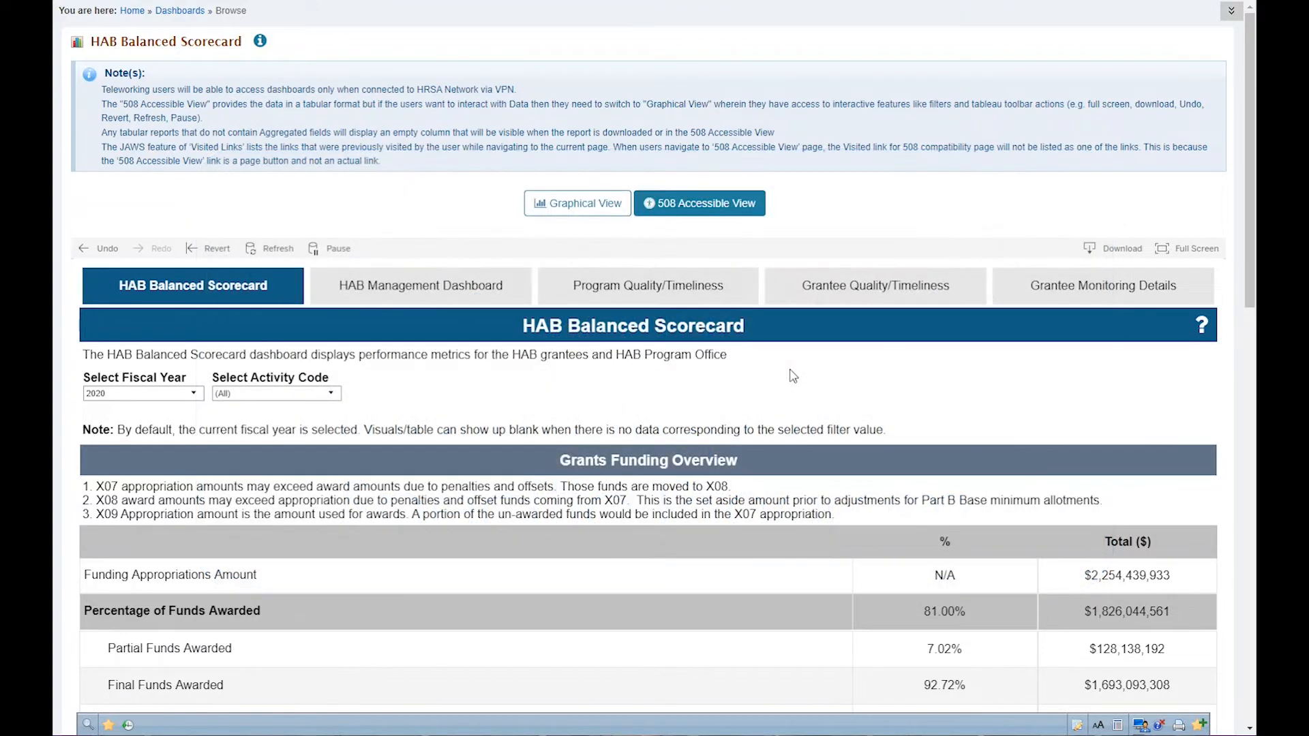
pyautogui.moveTo(747, 365)
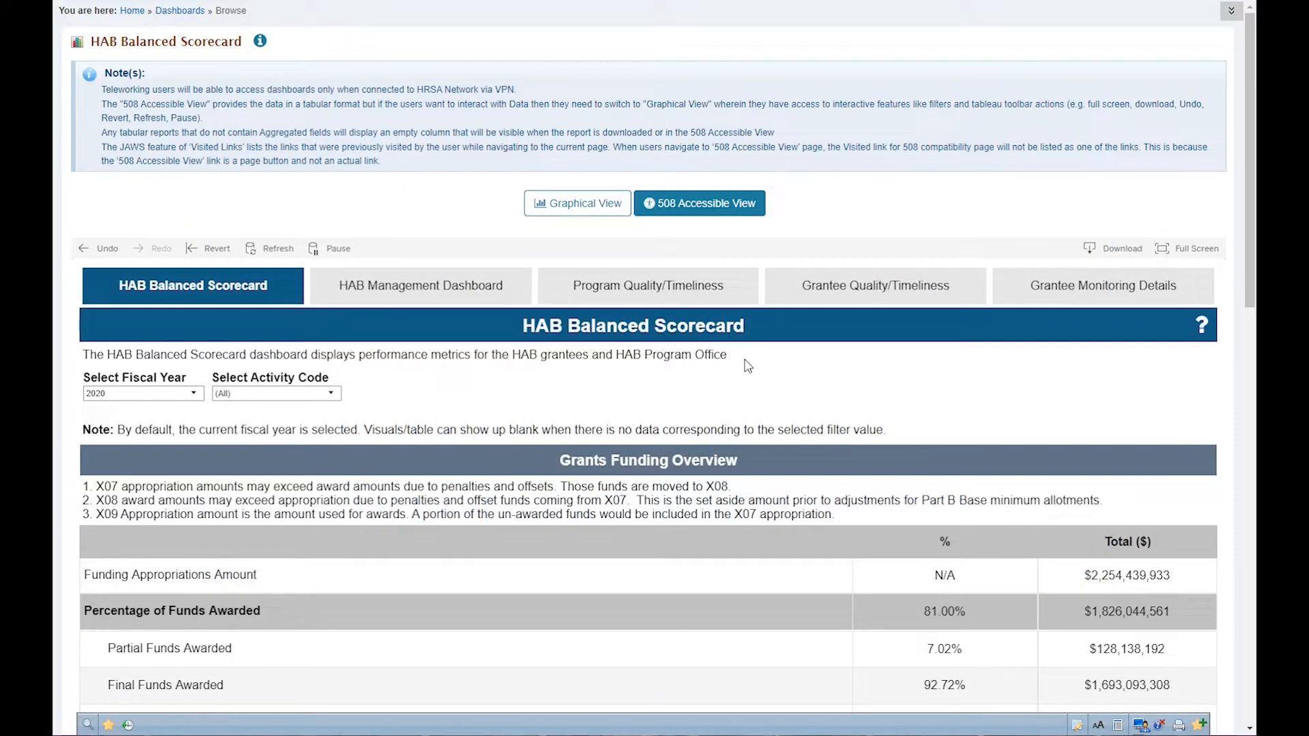
pyautogui.moveTo(422, 285)
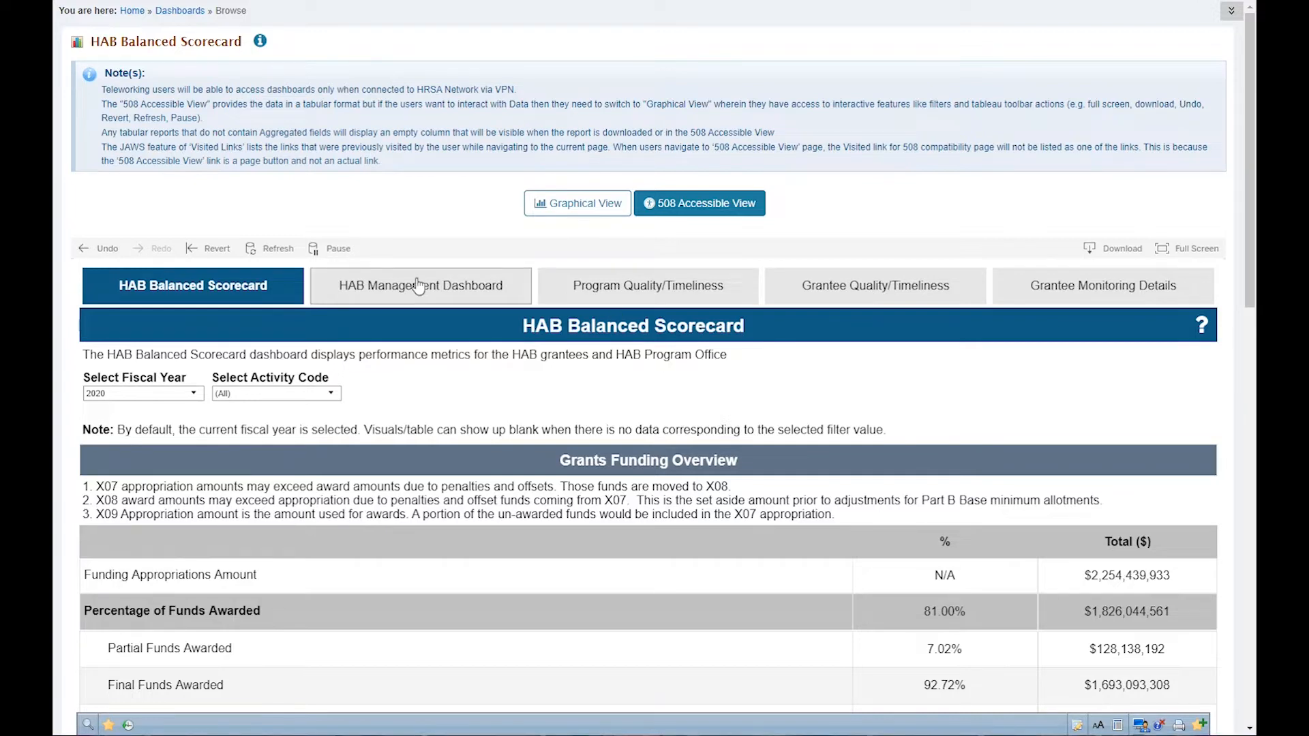
pyautogui.click(420, 285)
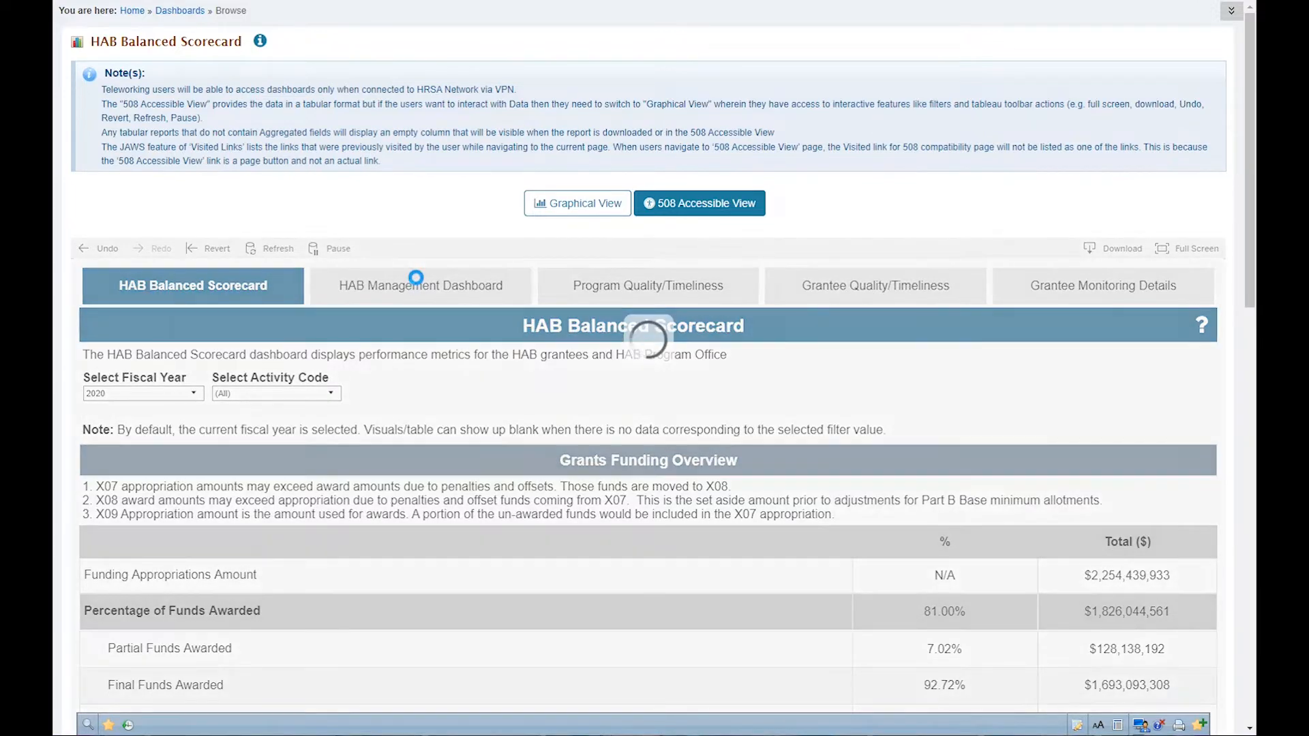
pyautogui.click(420, 285)
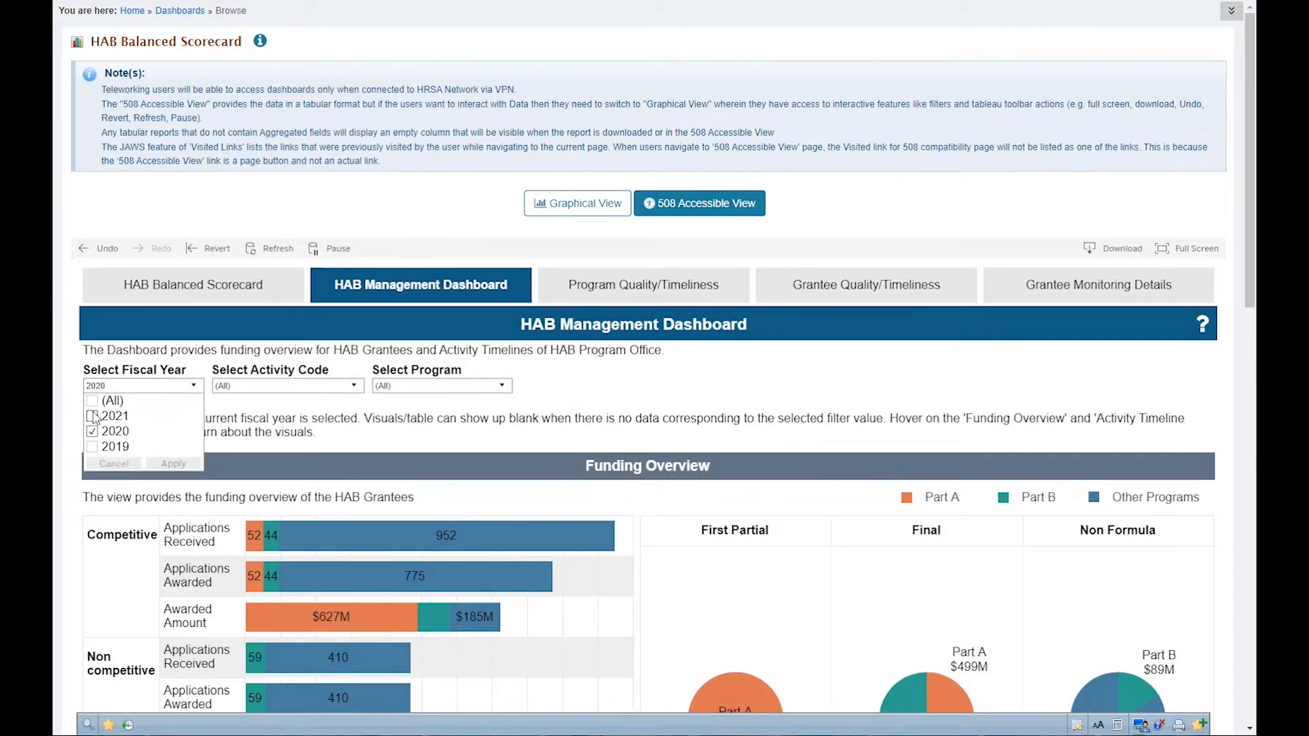
# Step: Check 2021 and uncheck 2020 in Select Fiscal Year, then apply the filter
pyautogui.click(92, 416)
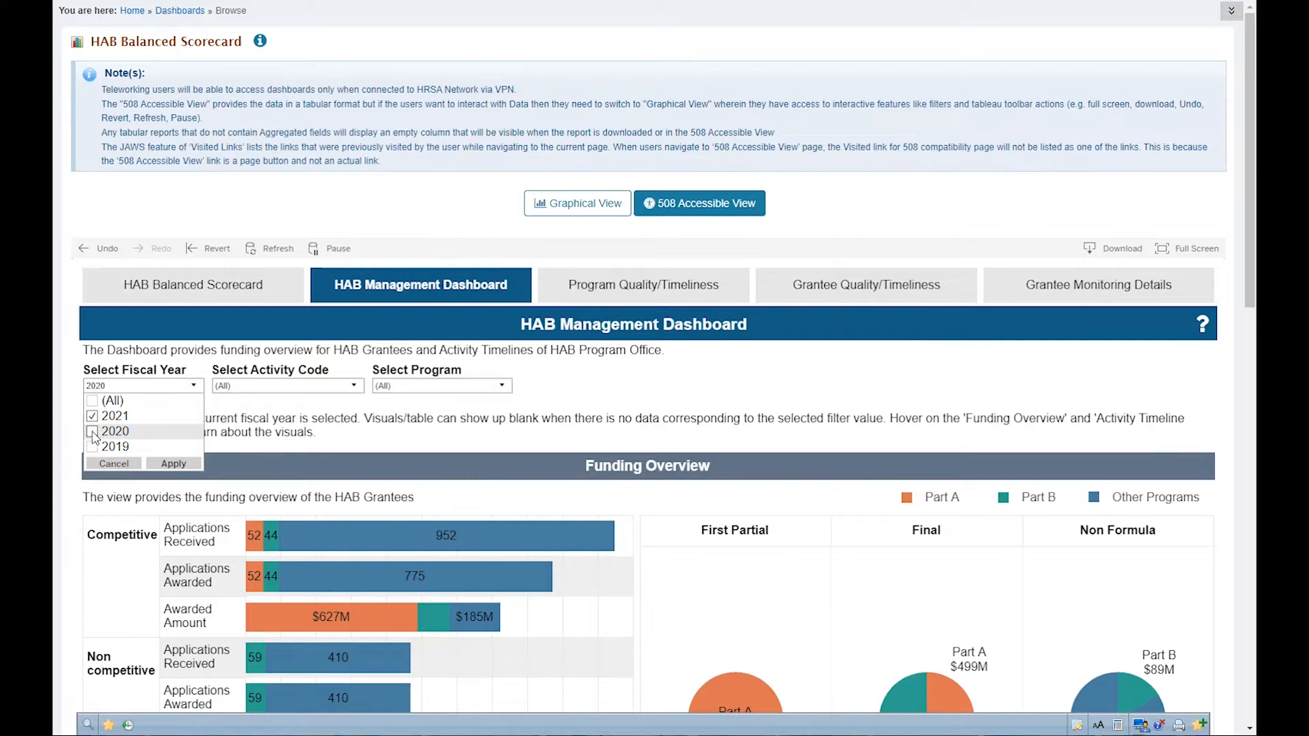
pyautogui.click(91, 431)
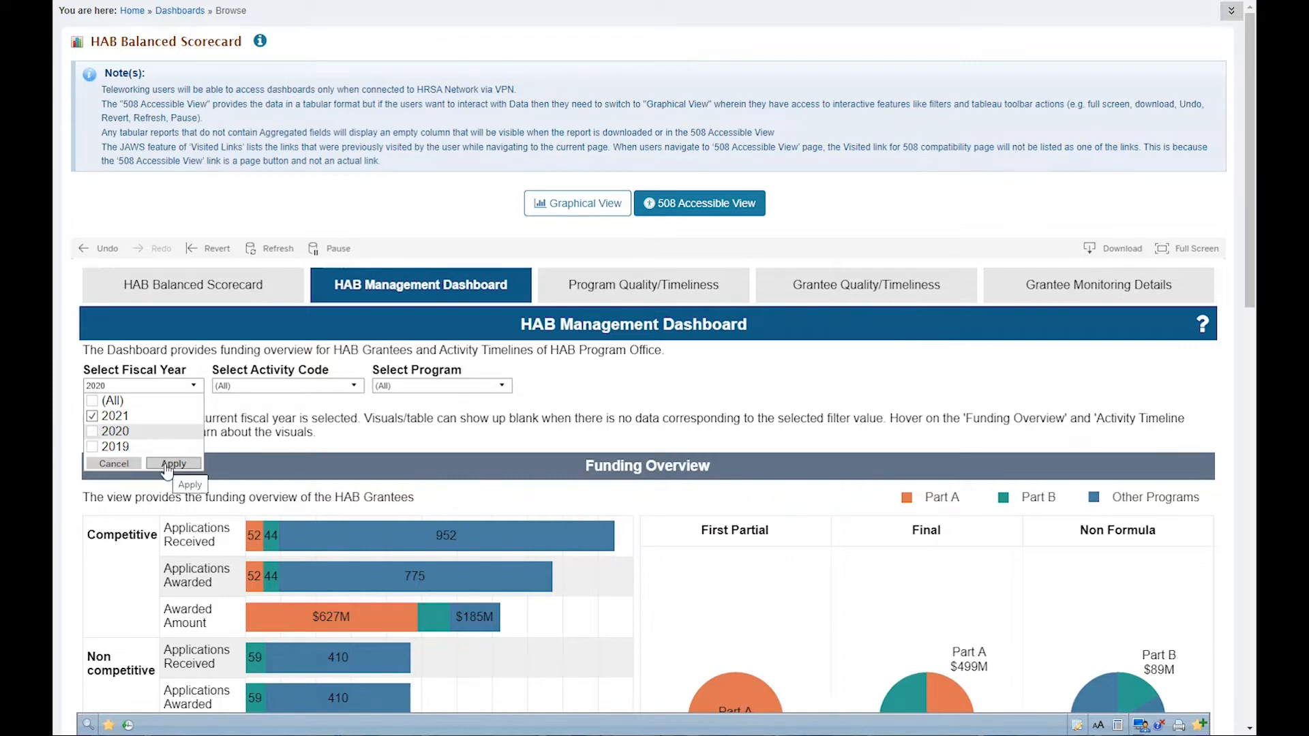
pyautogui.click(173, 463)
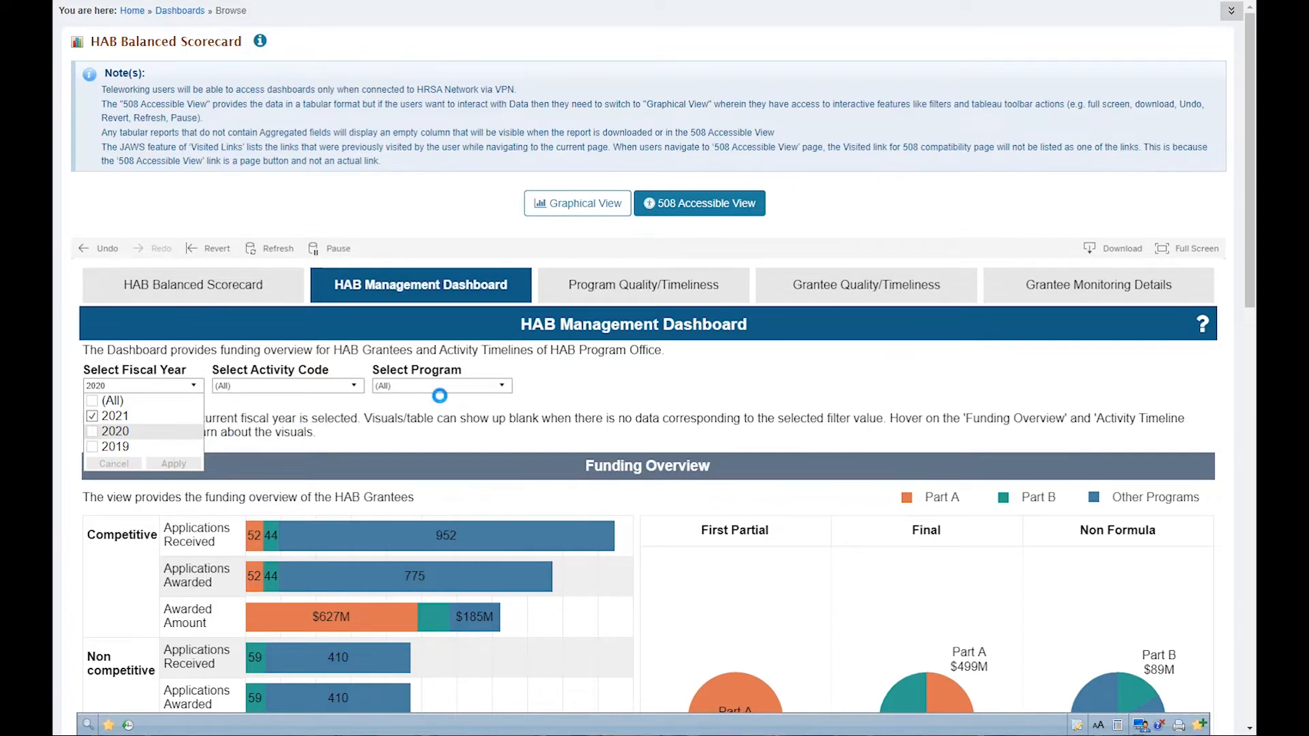
pyautogui.click(173, 464)
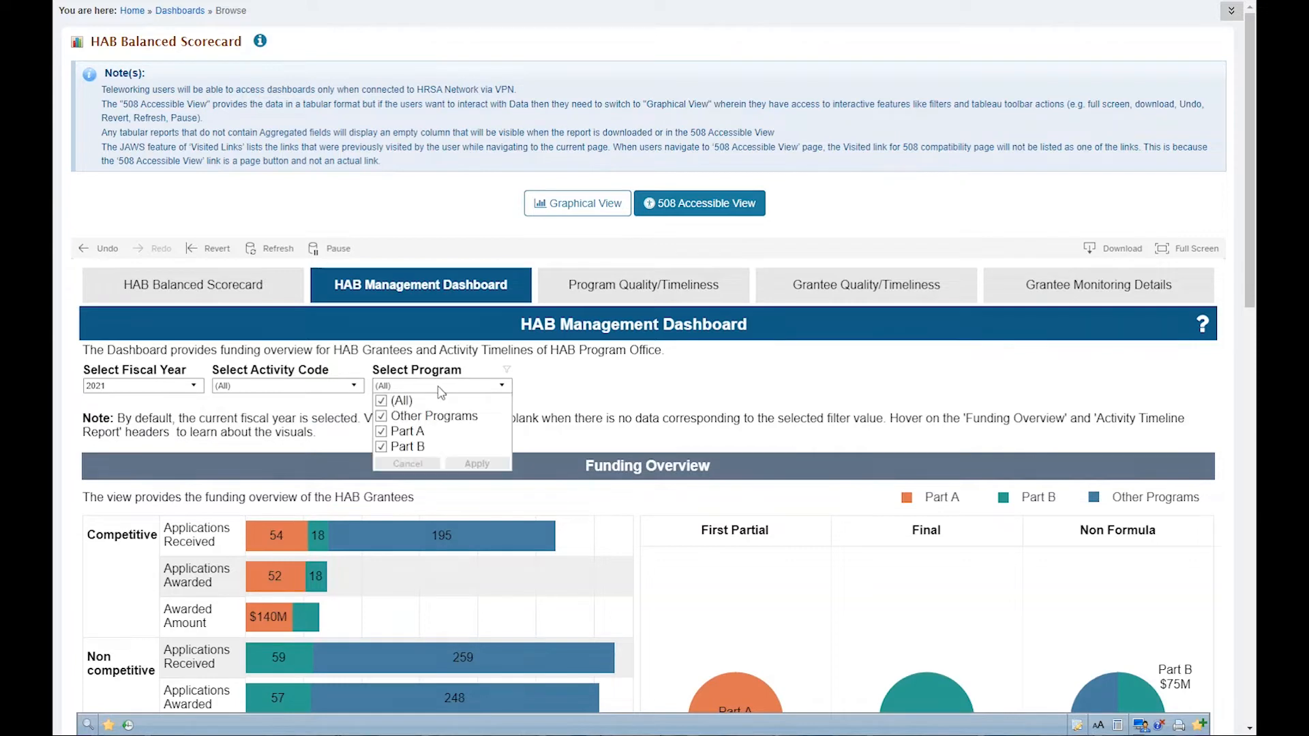
# Step: Uncheck (All) and select only Part A in Select Program, showing 54 applications and $140M awarded
pyautogui.click(382, 401)
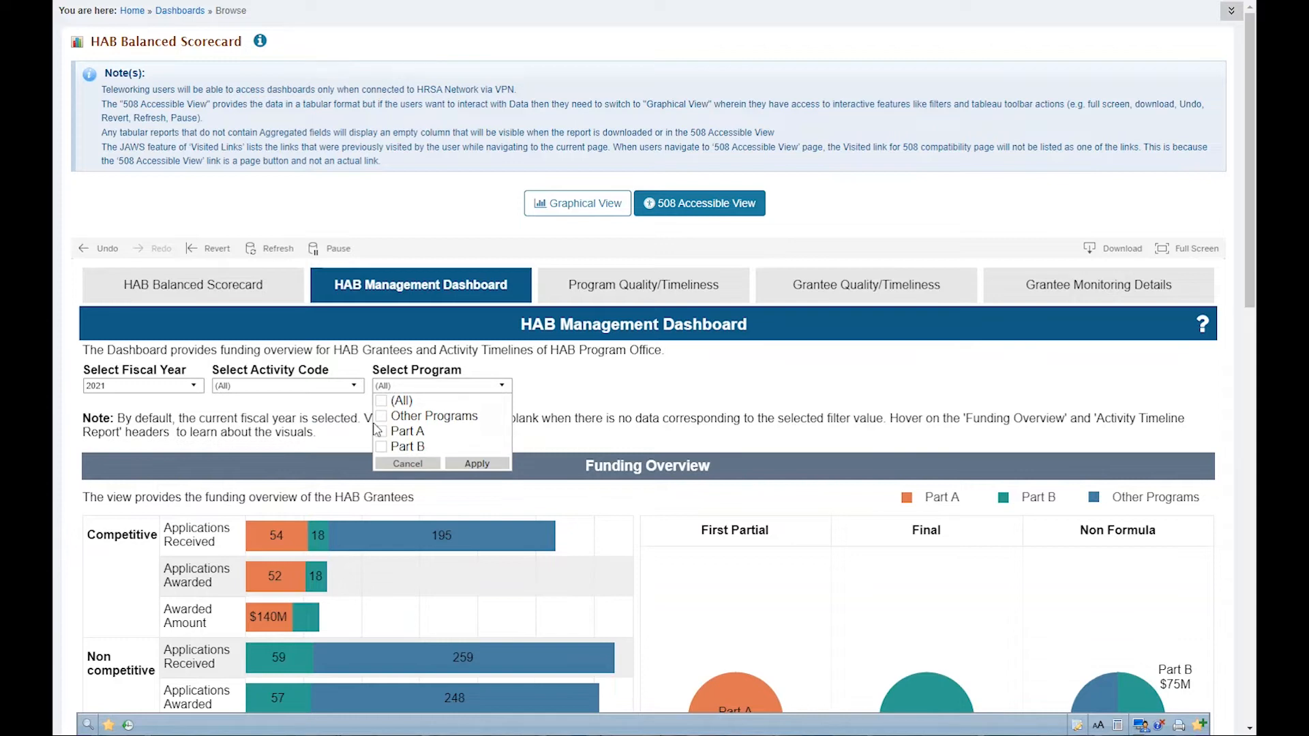
pyautogui.click(382, 431)
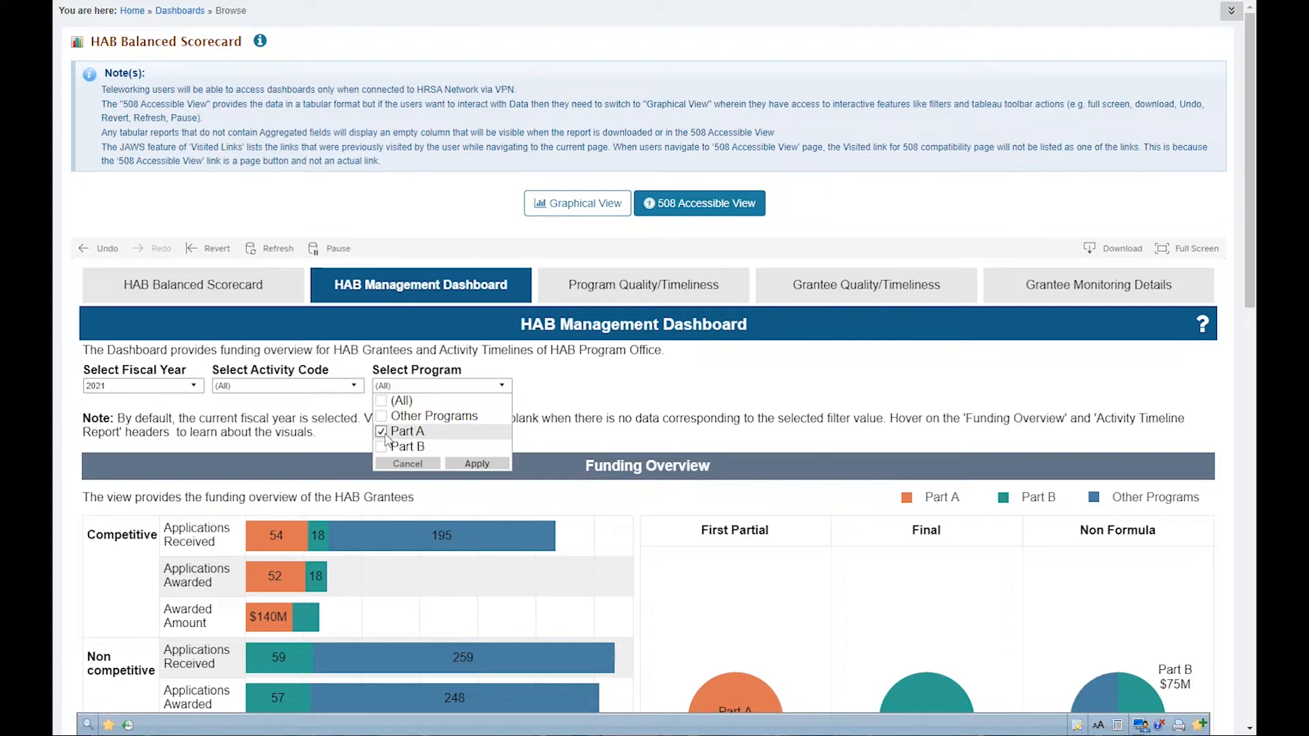
pyautogui.moveTo(391, 446)
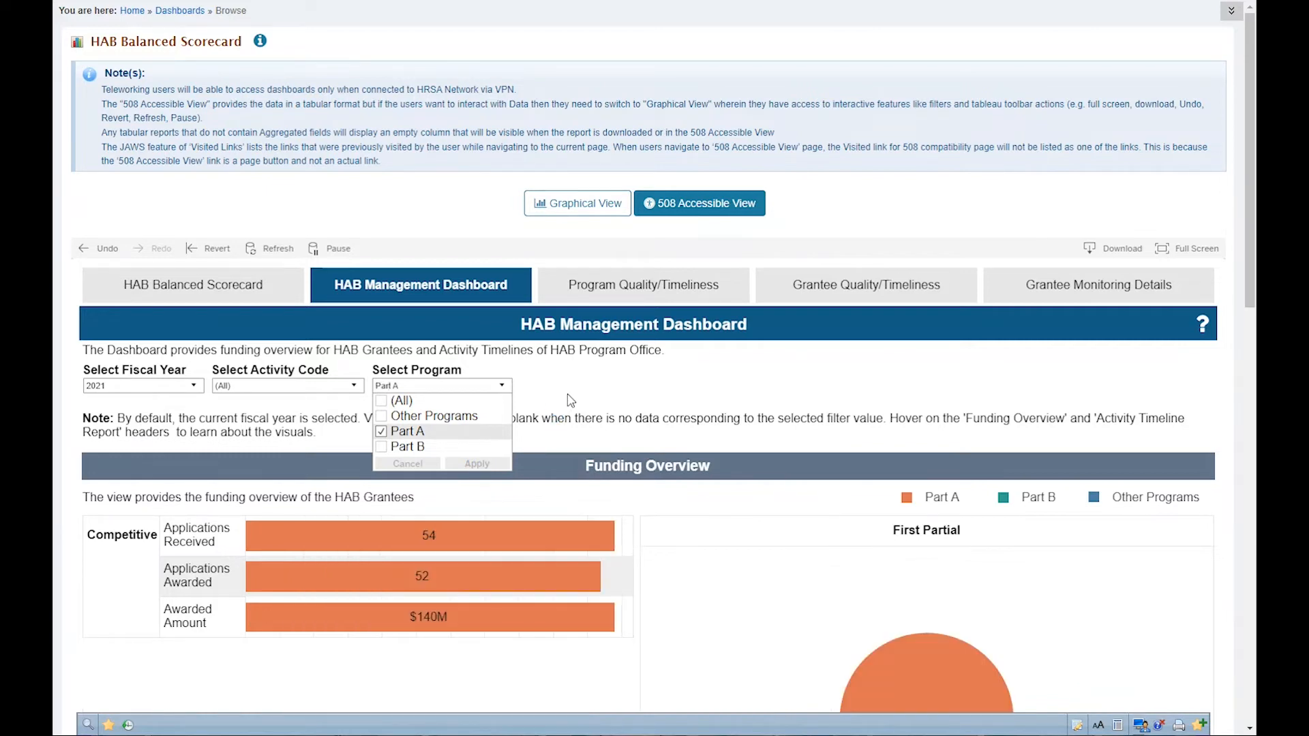
pyautogui.click(476, 464)
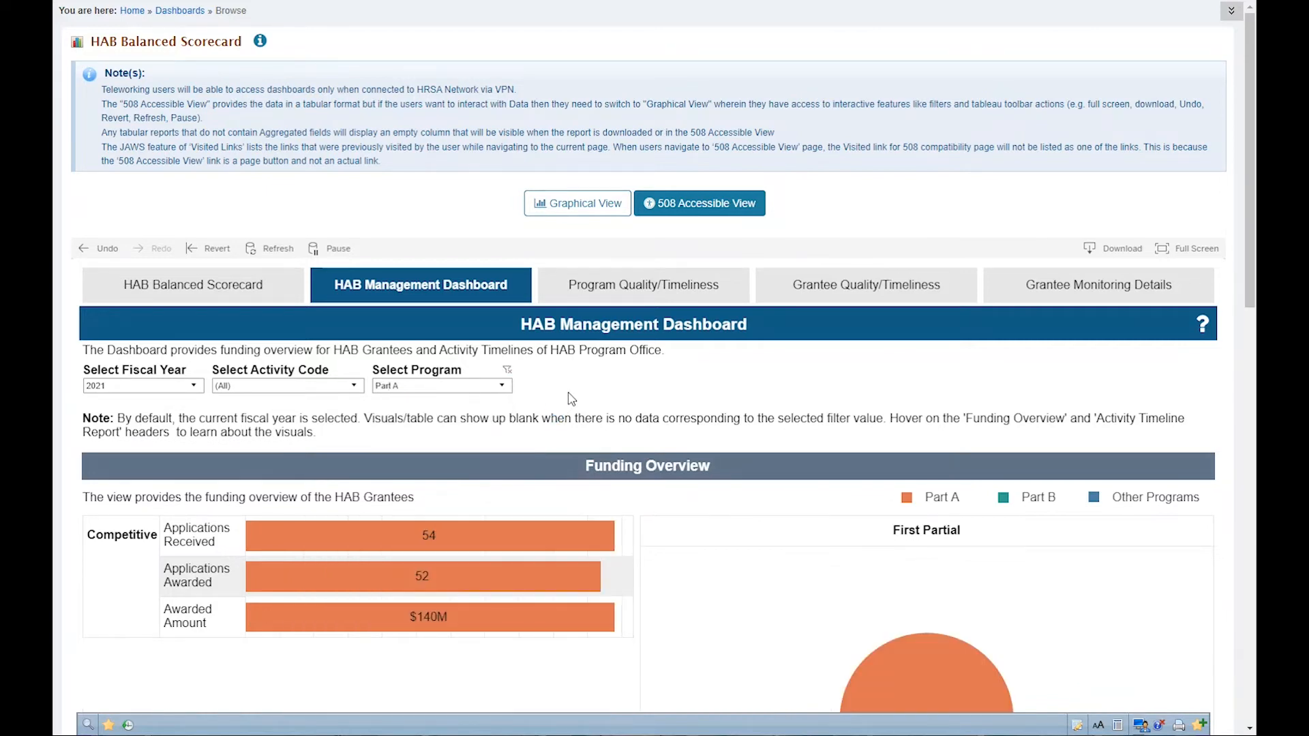
pyautogui.moveTo(681, 385)
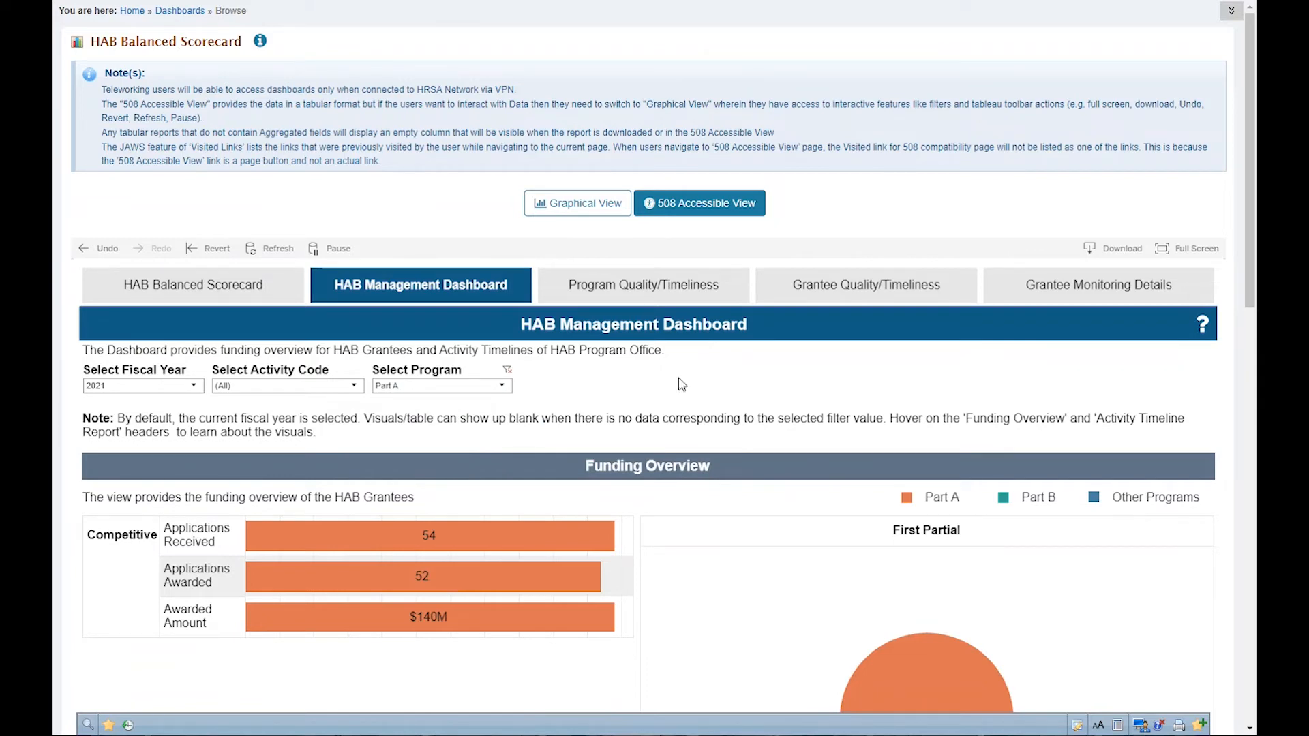
pyautogui.scroll(-3)
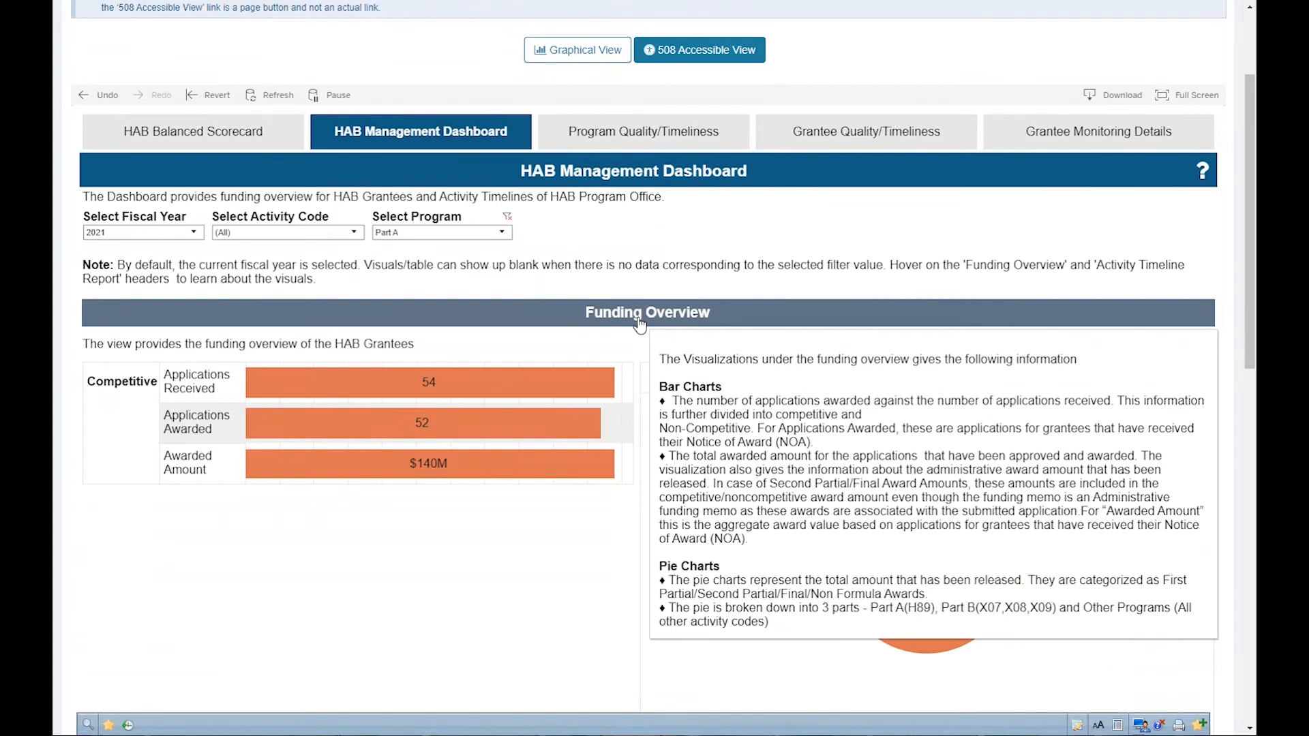
pyautogui.scroll(-3)
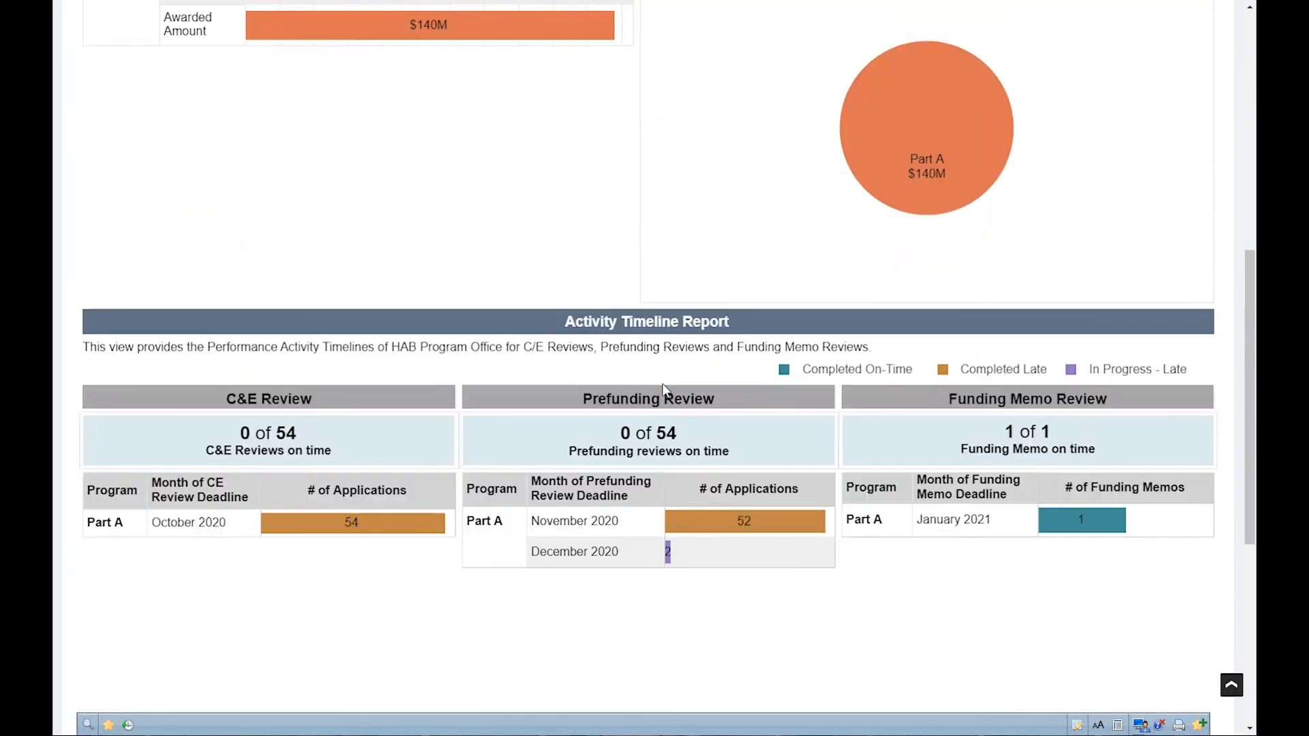
pyautogui.scroll(-3)
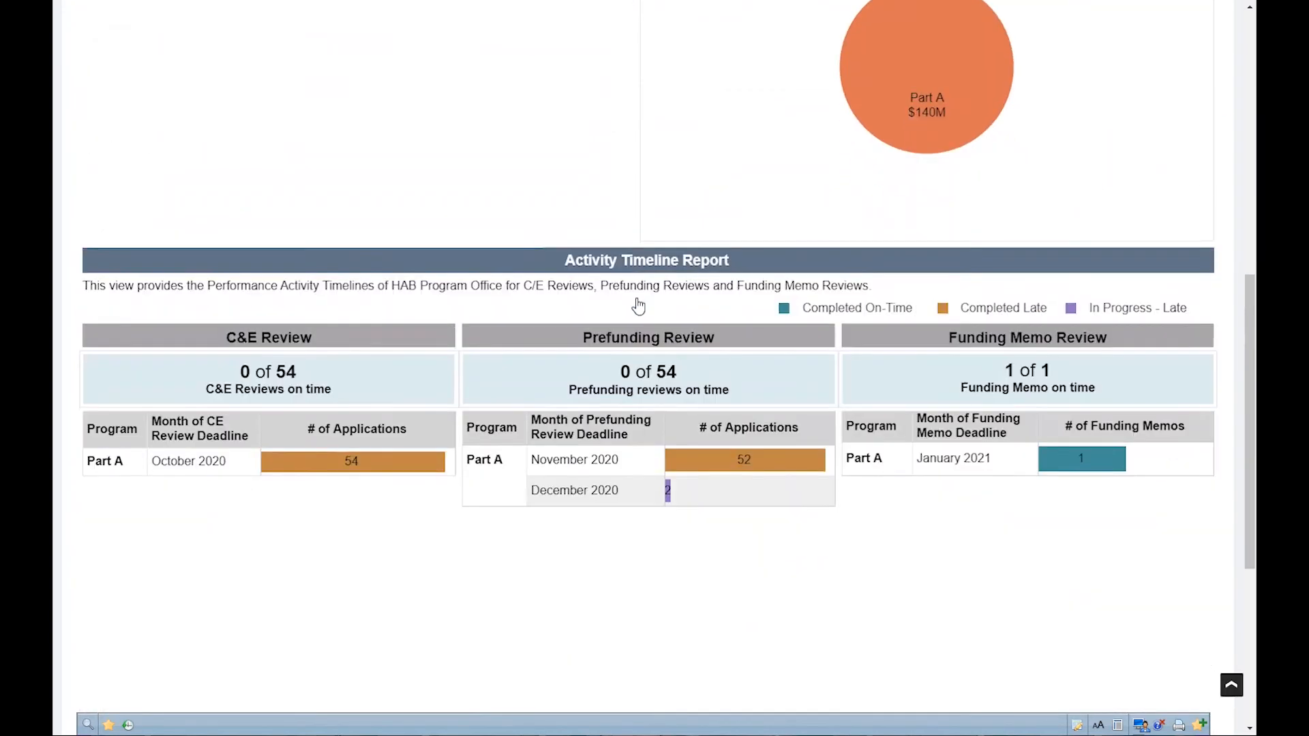
pyautogui.scroll(-3)
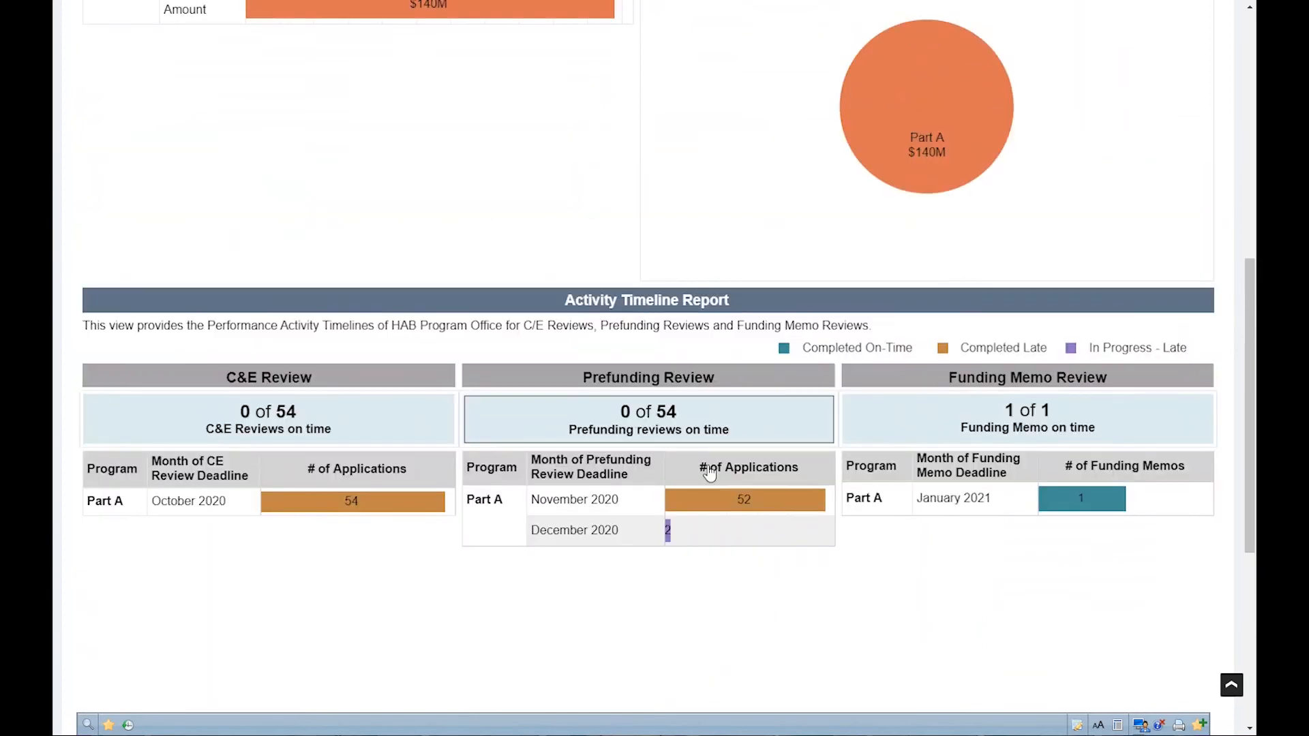
pyautogui.scroll(3)
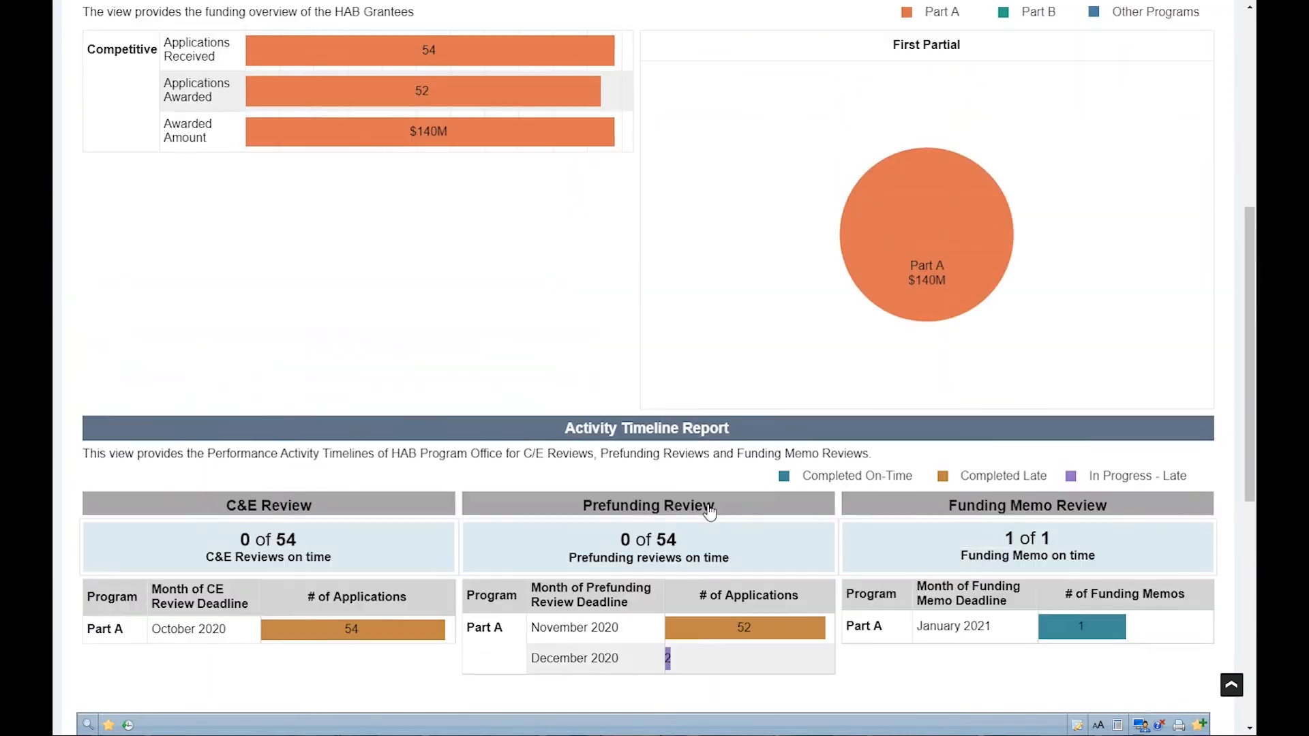
pyautogui.scroll(-3)
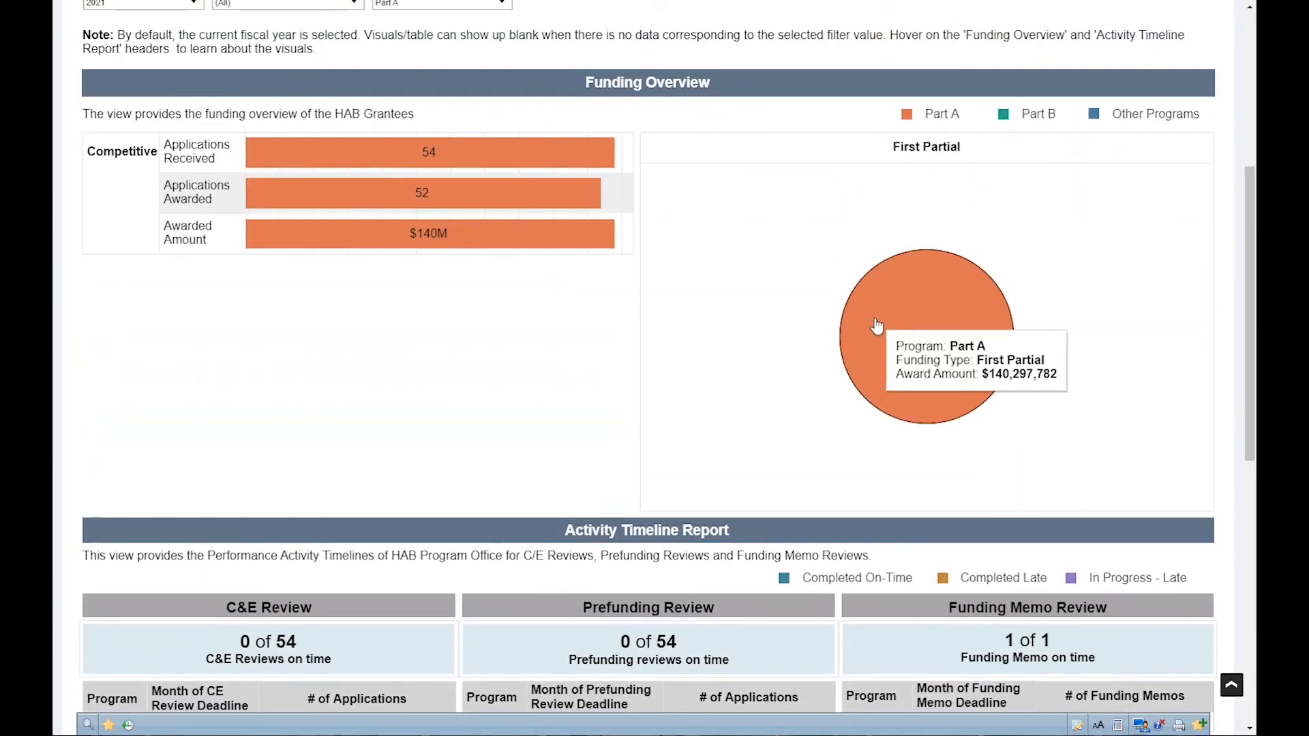
pyautogui.scroll(3)
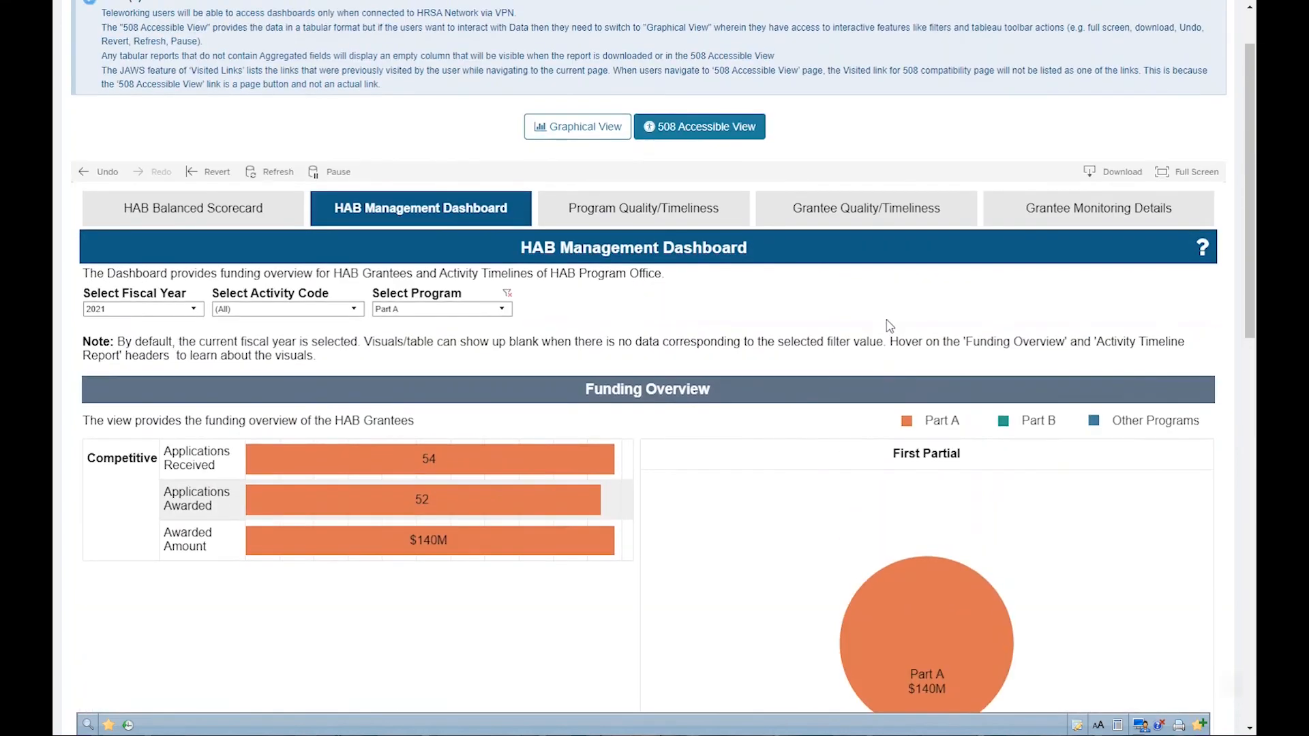